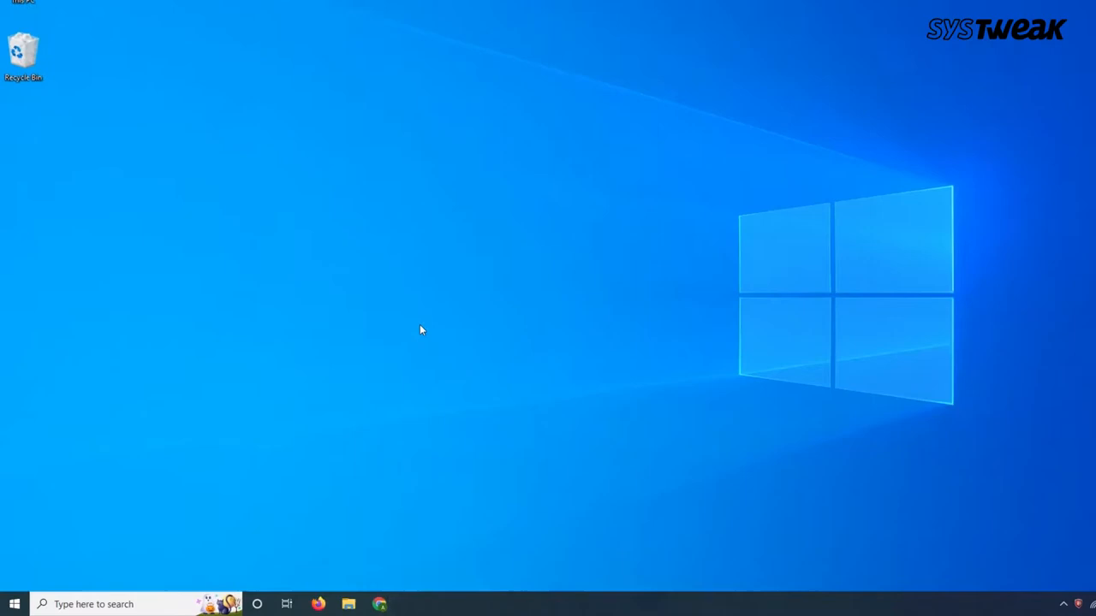
Step: Restart the PC from the Start menu's power options
{"action": "left_click", "coordinate": [14, 604]}
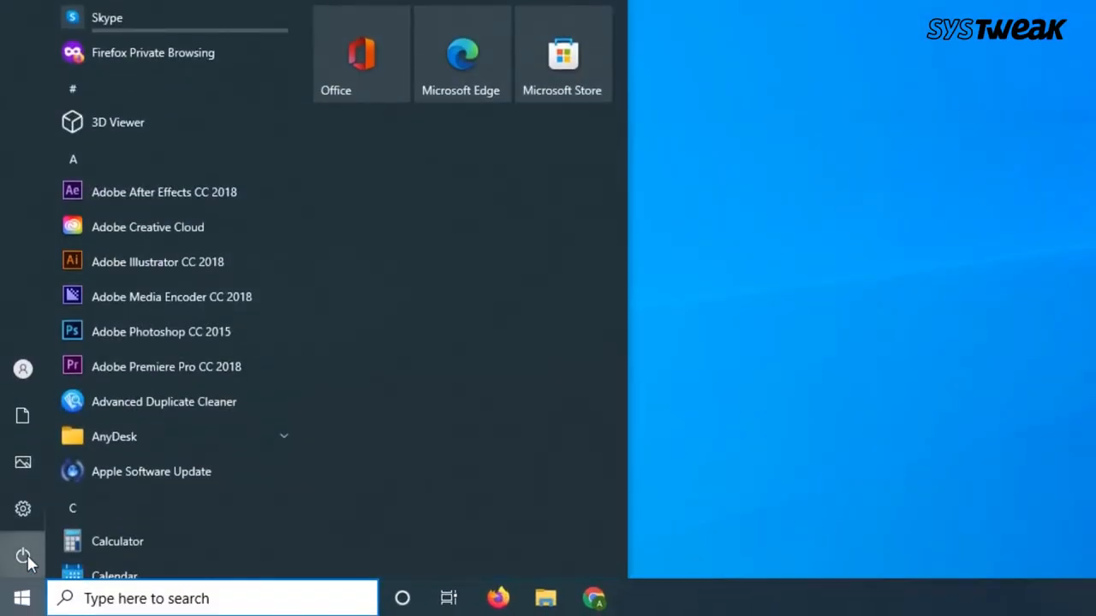
{"action": "left_click", "coordinate": [23, 557]}
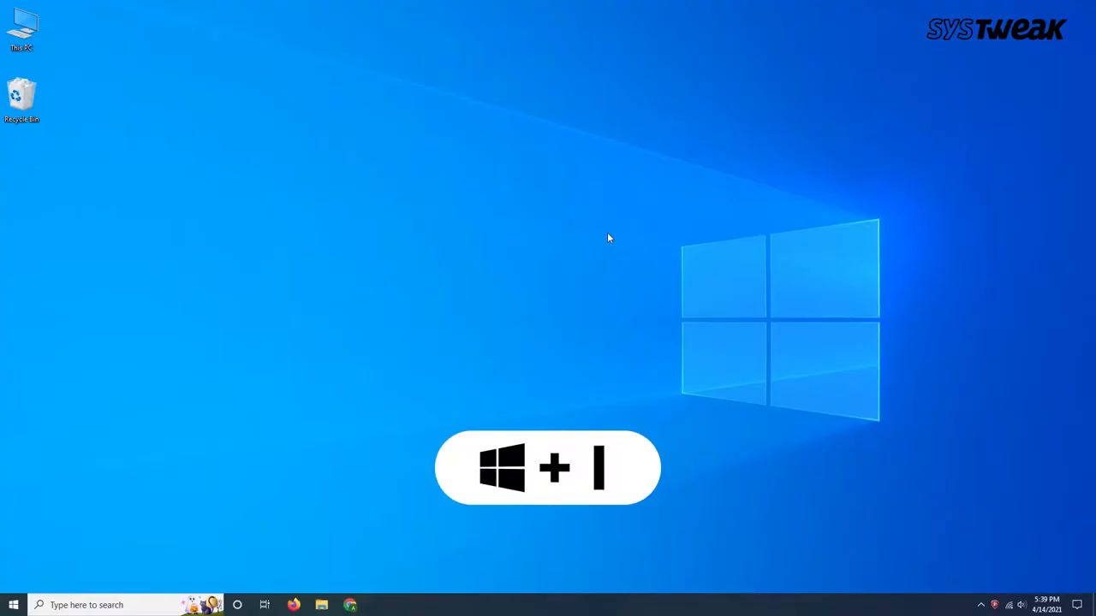
Step: Show the Additional troubleshooters list under Update & Security > Troubleshoot
{"action": "key", "text": "Win+i"}
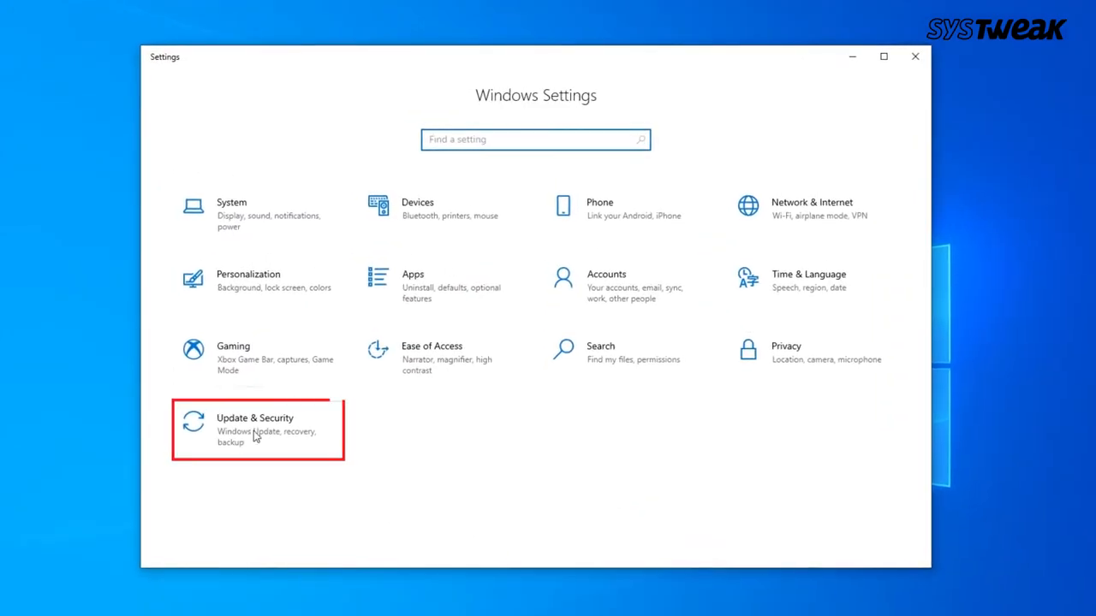
{"action": "left_click", "coordinate": [256, 428]}
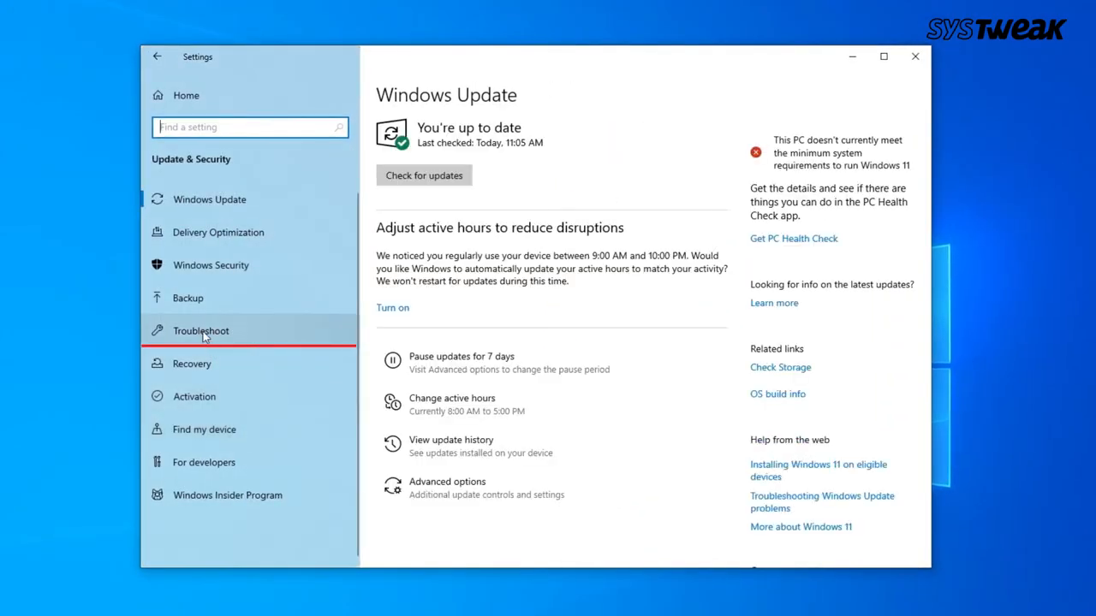
{"action": "left_click", "coordinate": [200, 330]}
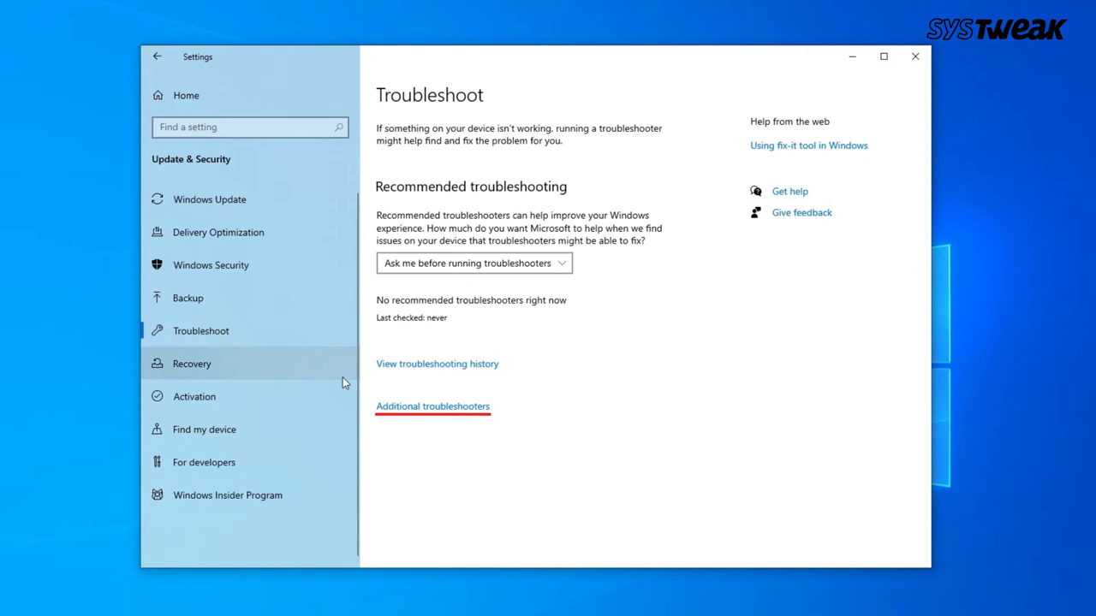
{"action": "left_click", "coordinate": [433, 406]}
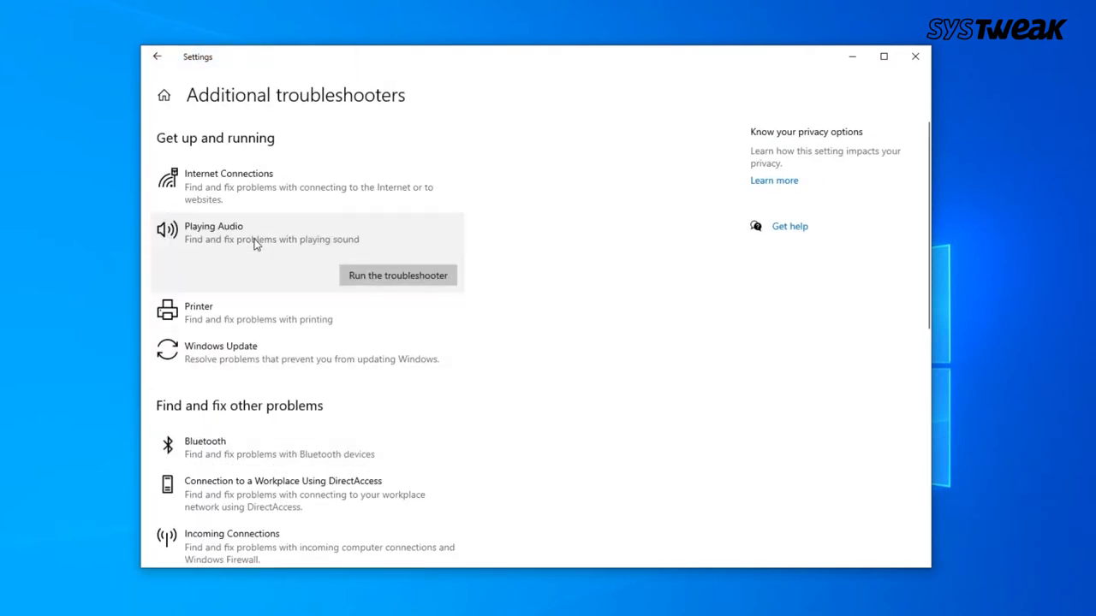
Step: Run the Playing Audio troubleshooter on Speakers - Realtek(R) Audio
{"action": "left_click", "coordinate": [398, 275]}
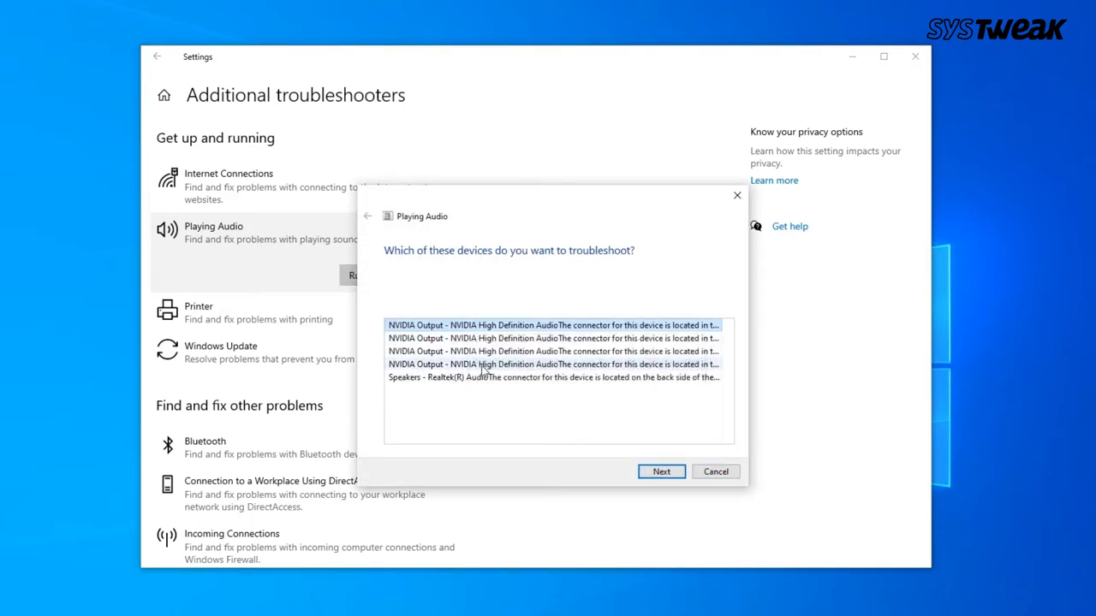
{"action": "left_click", "coordinate": [553, 378]}
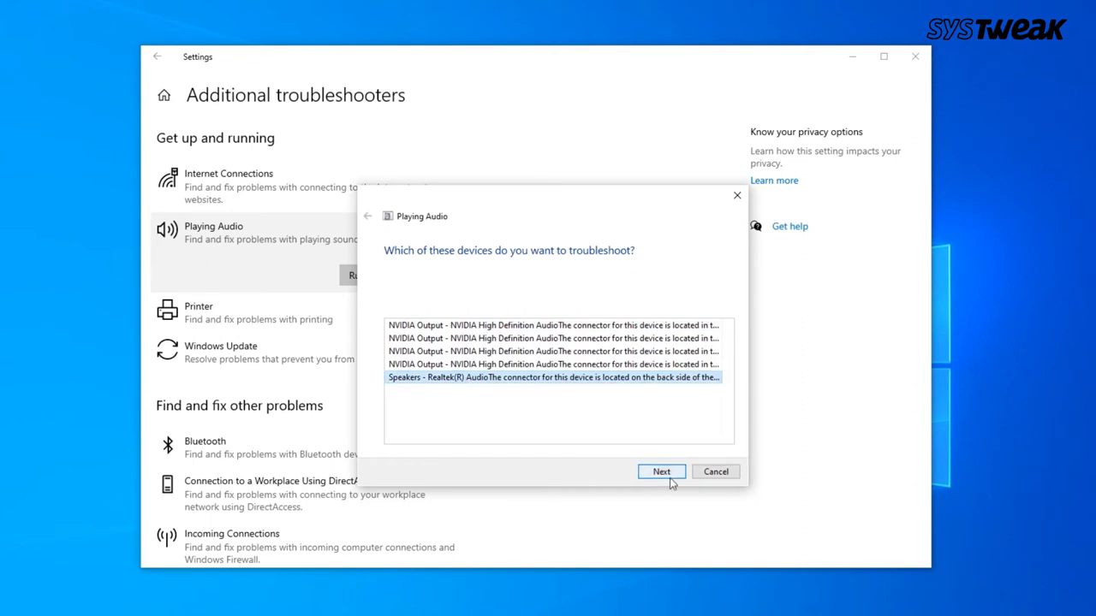
{"action": "left_click", "coordinate": [661, 472]}
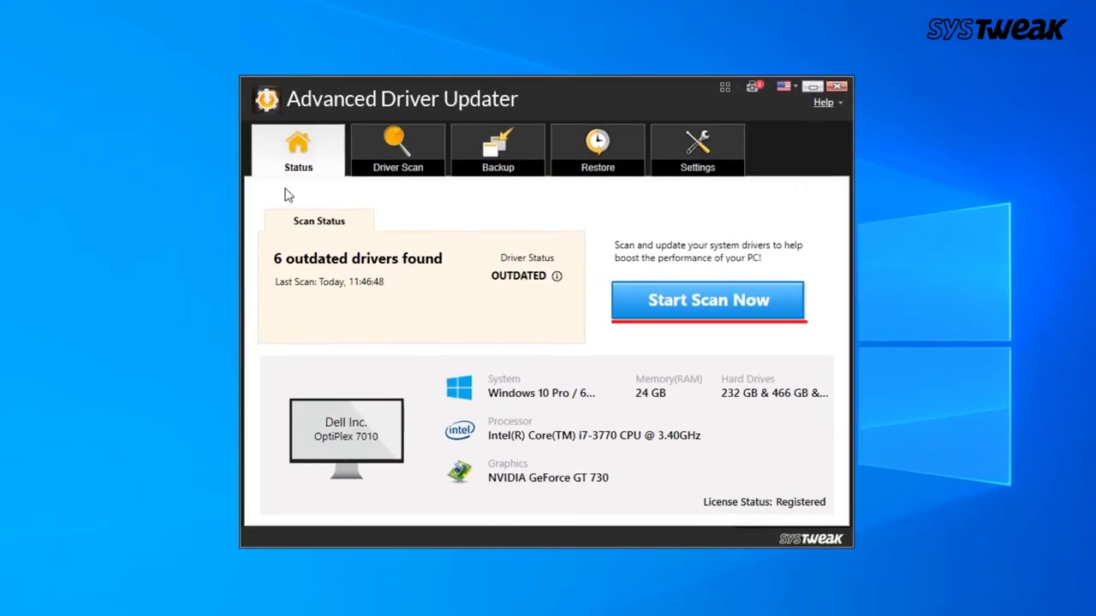
{"action": "mouse_move", "coordinate": [708, 307]}
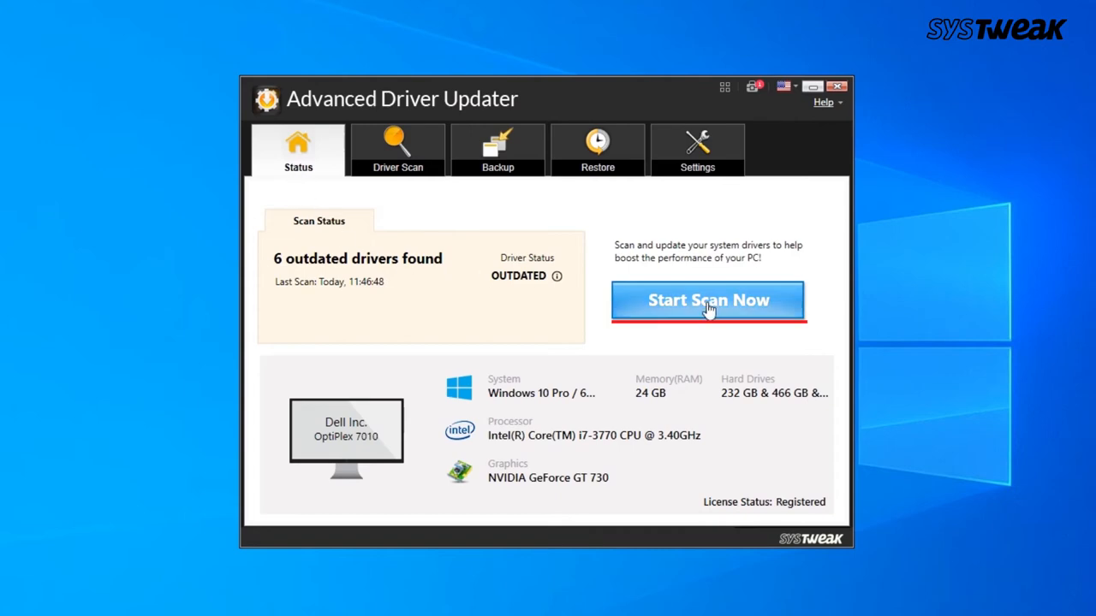
Step: Scan for outdated drivers and update the NVIDIA High Definition Audio driver
{"action": "left_click", "coordinate": [708, 300]}
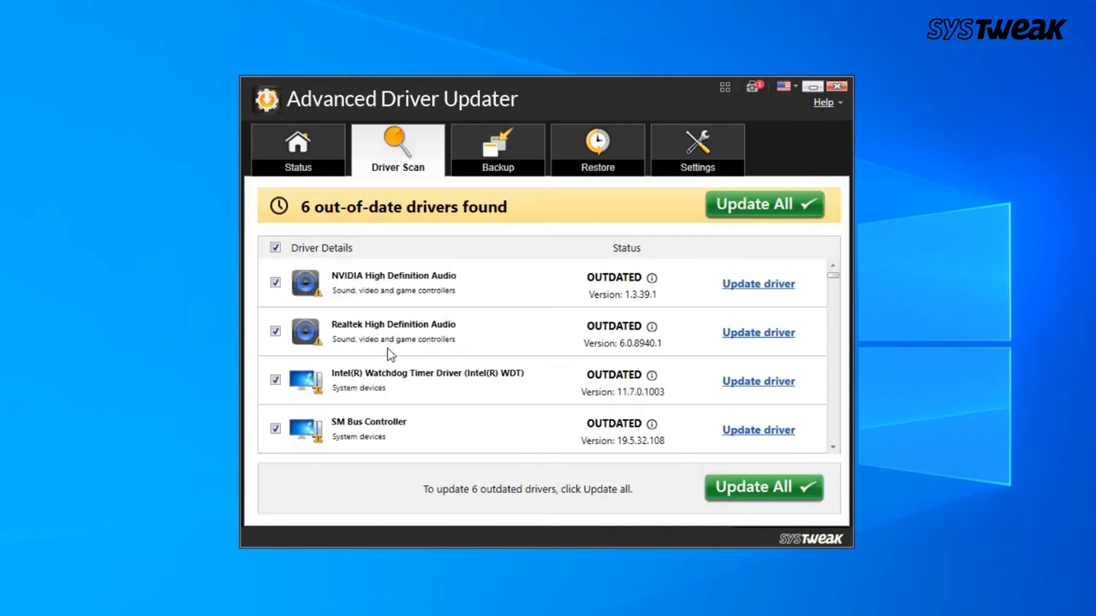
{"action": "scroll", "scroll_direction": "down", "scroll_amount": 3}
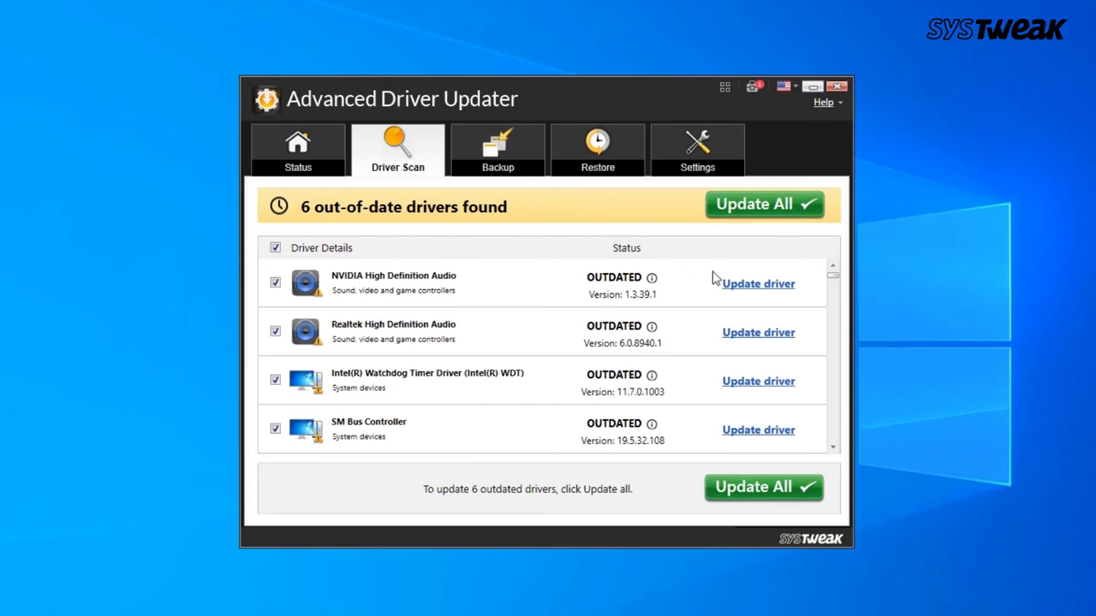
{"action": "left_click", "coordinate": [763, 204]}
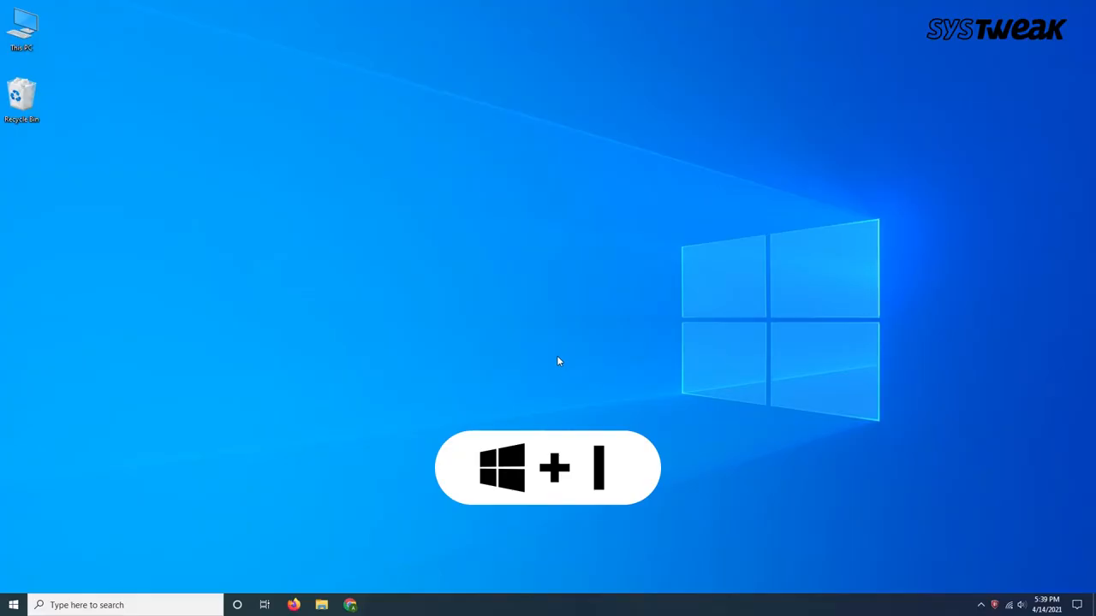
Step: Check for Windows updates and download the Windows 10 version 22H2 feature update
{"action": "key", "text": "Win+I"}
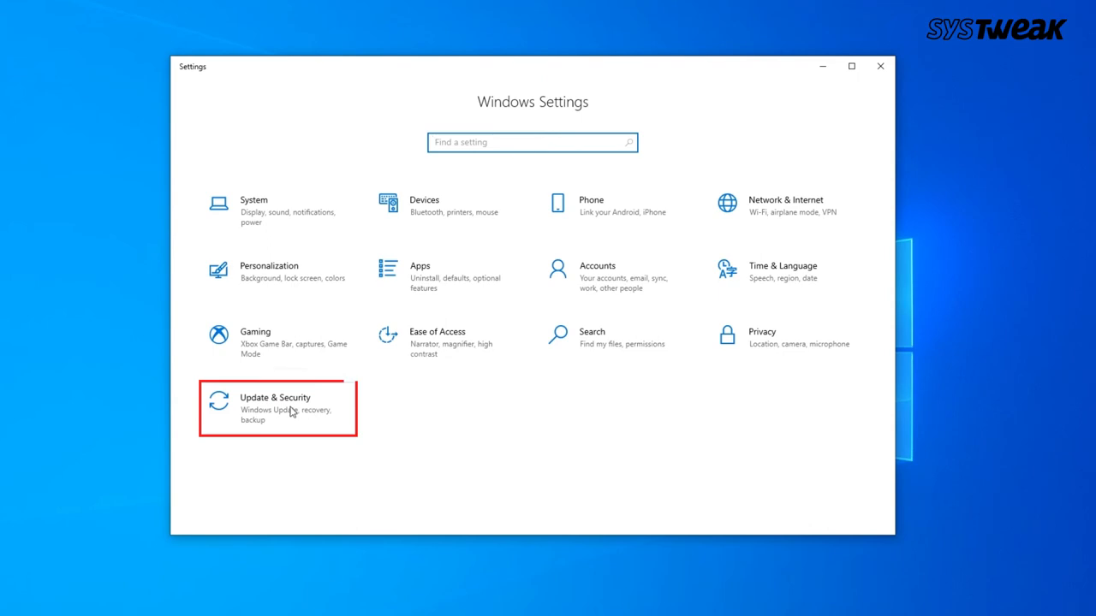
{"action": "left_click", "coordinate": [275, 406]}
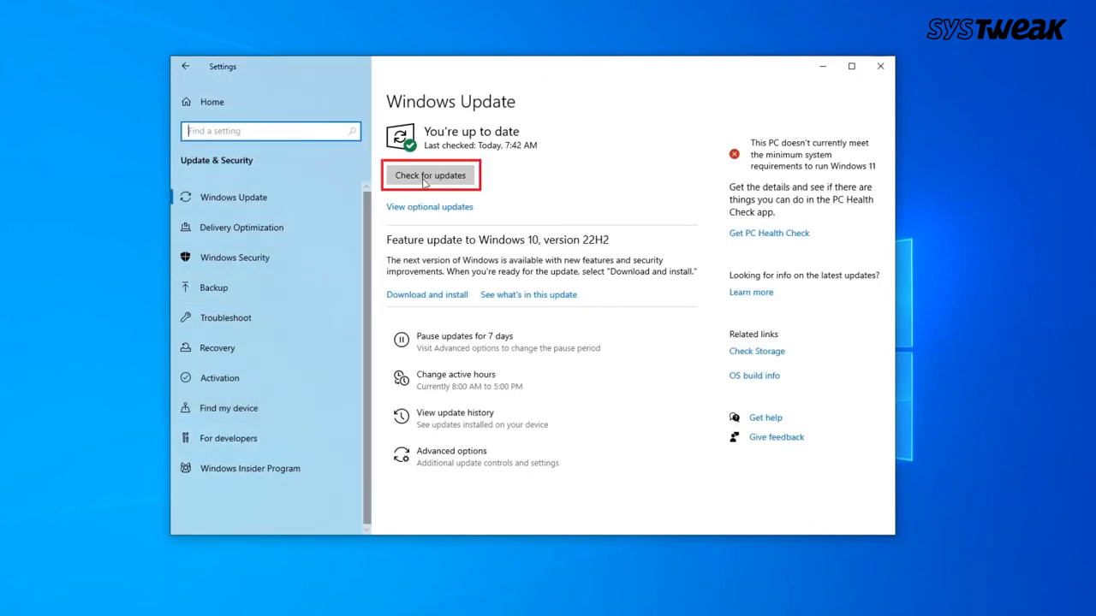
{"action": "left_click", "coordinate": [431, 174]}
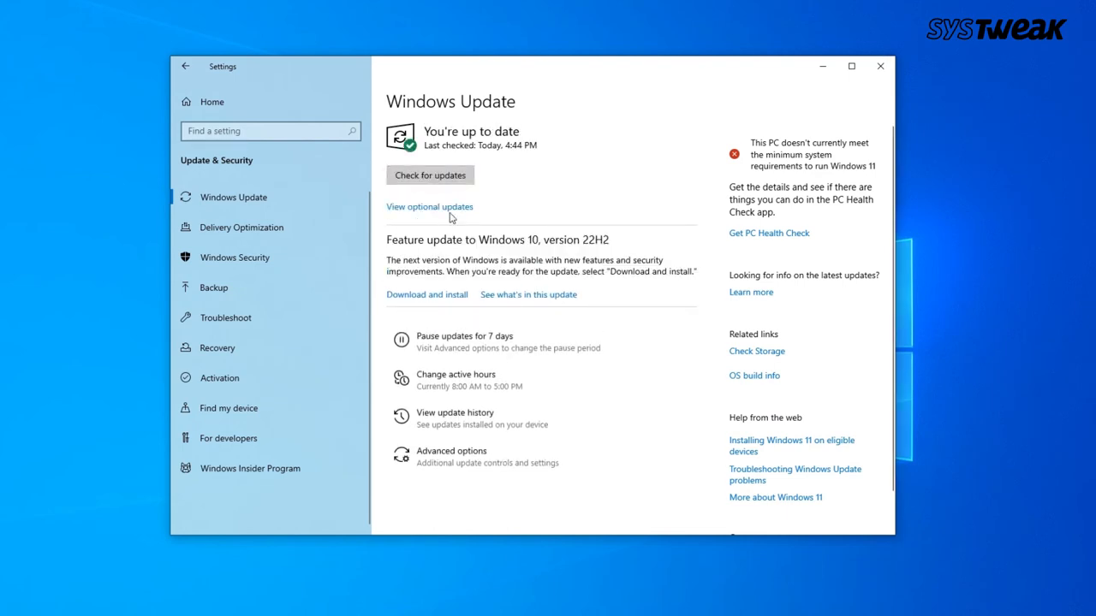
{"action": "left_click", "coordinate": [426, 295]}
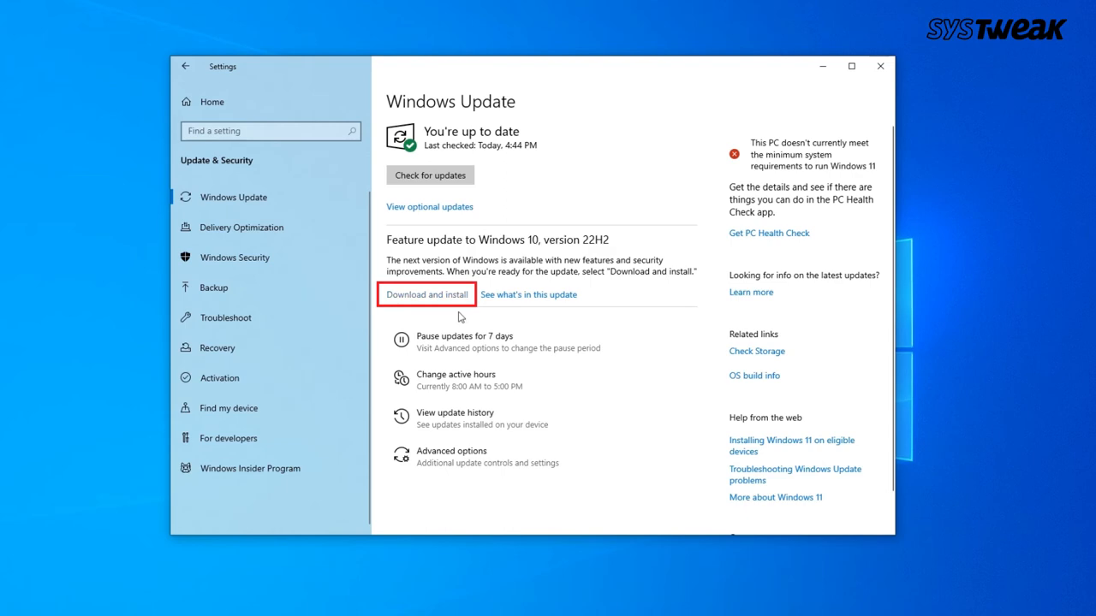